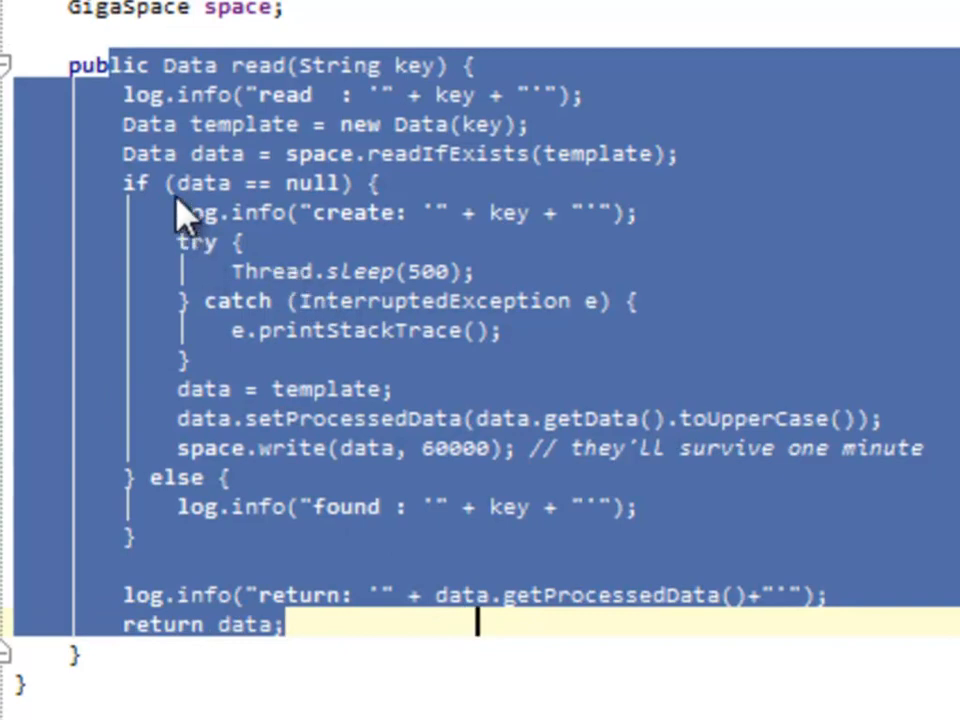
- Finish reviewing DataDAOImpl.read and move to pu.xml with the taskDAO service exporter
{"action": "left_click", "coordinate": [350, 272]}
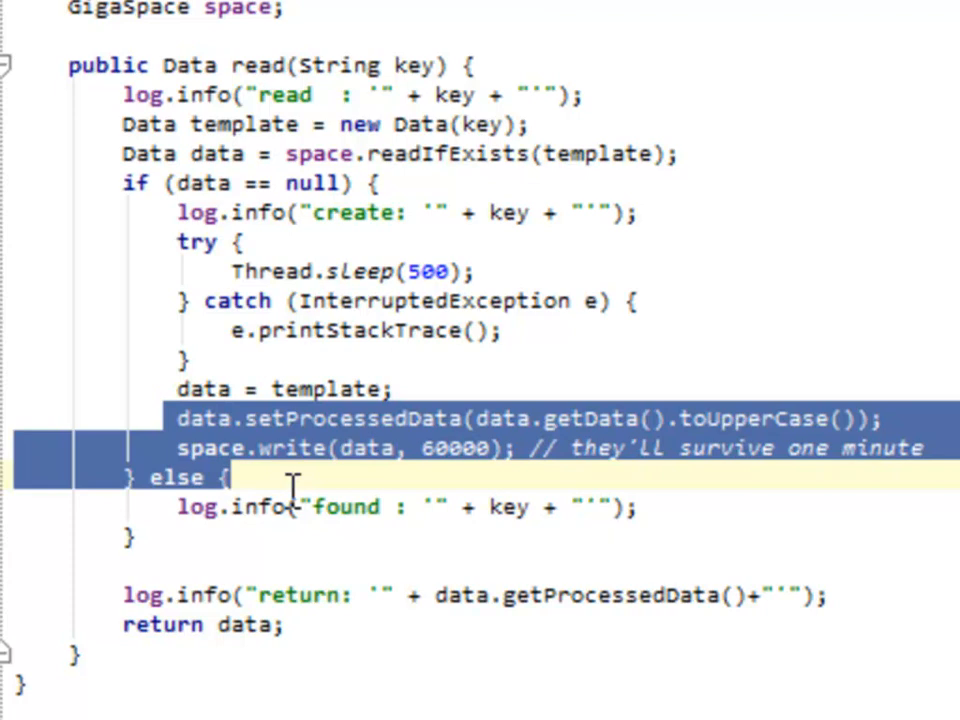
{"action": "mouse_move", "coordinate": [290, 488]}
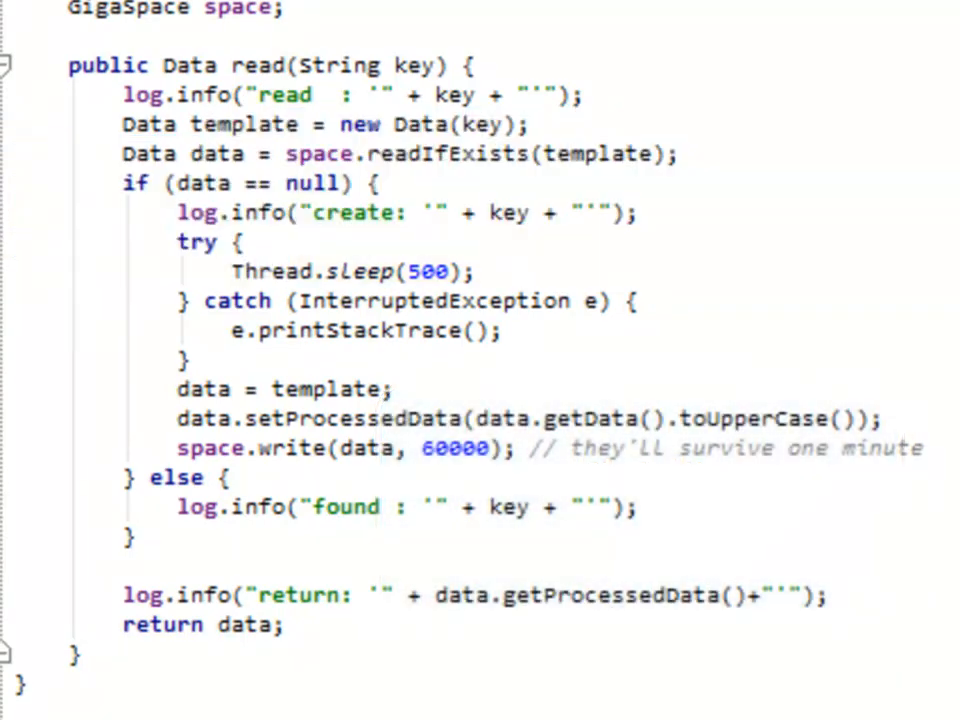
{"action": "left_click", "coordinate": [508, 44]}
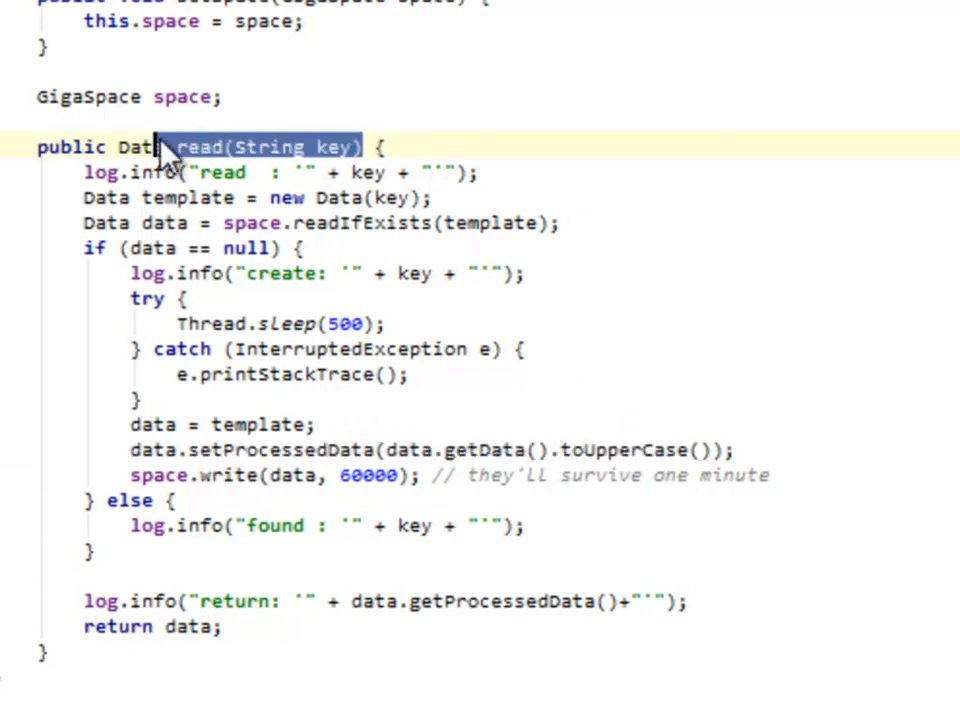
{"action": "mouse_move", "coordinate": [170, 156]}
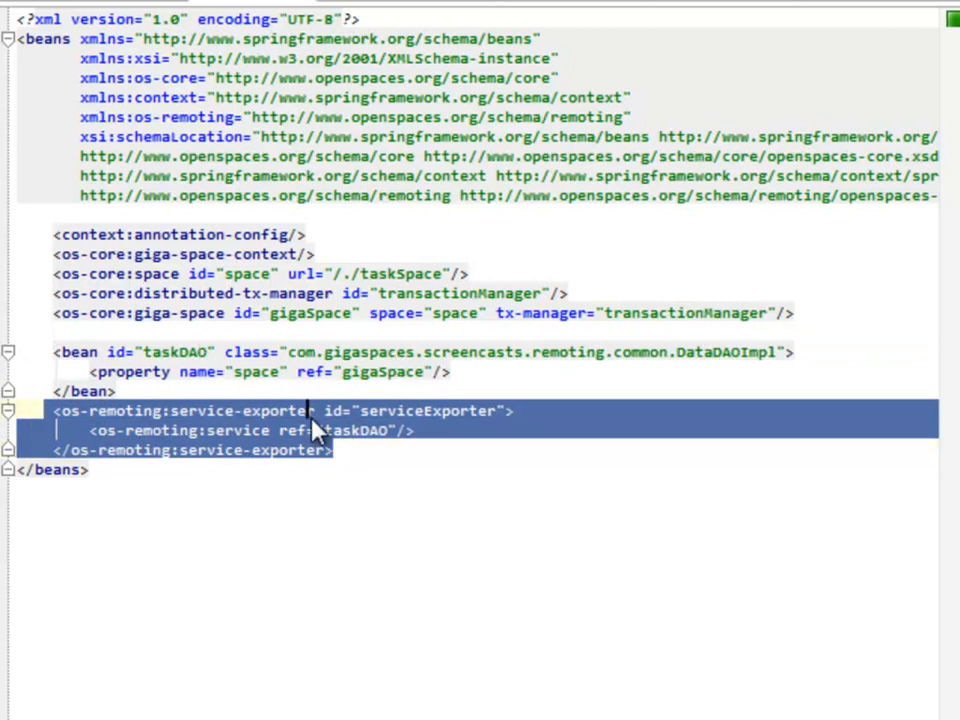
- Bring up RemoteExecutorTest.java with its autowired DataDAO and album-title data provider
{"action": "left_click", "coordinate": [400, 410]}
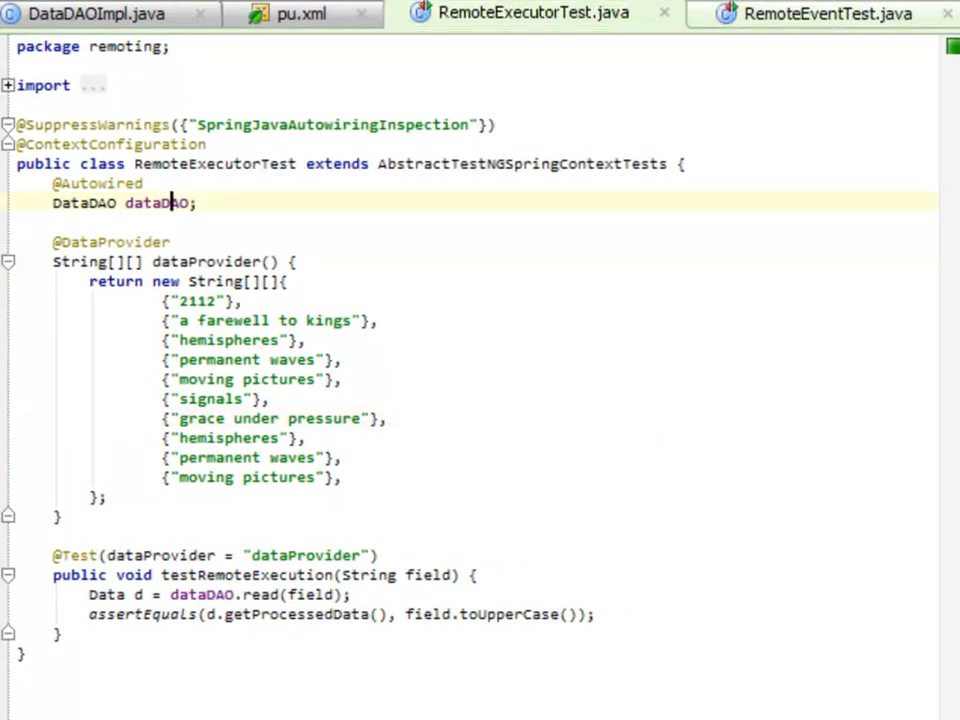
- Compare RemoteEventTest's album titles, then move to RemoteExecutorTest-context.xml's dataProcessor proxy
{"action": "left_click", "coordinate": [824, 12]}
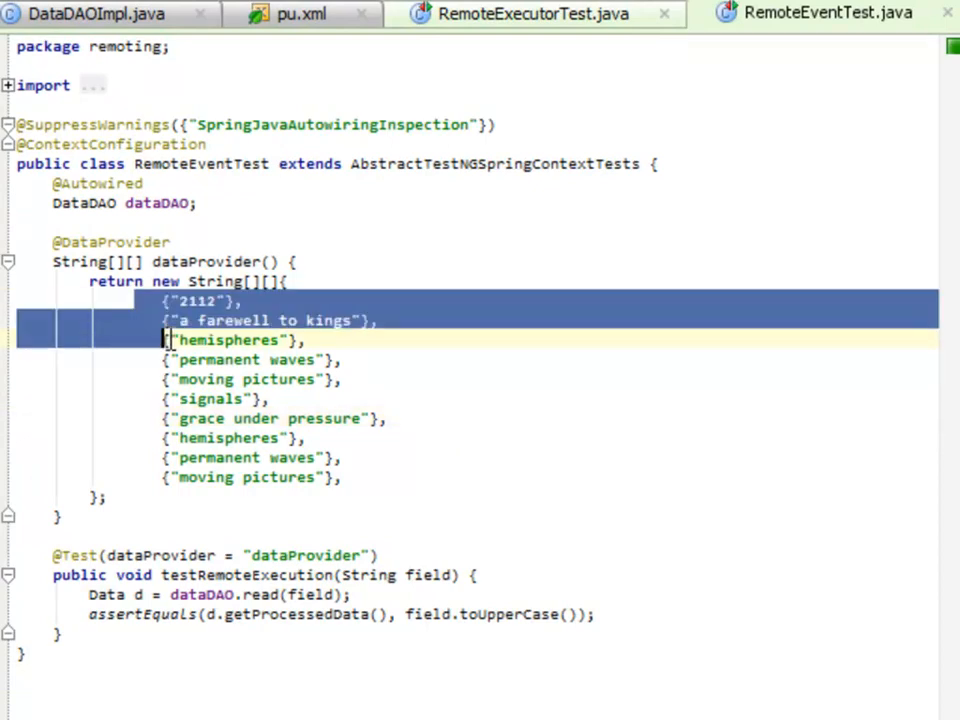
{"action": "left_click_drag", "start_coordinate": [170, 340], "coordinate": [384, 418]}
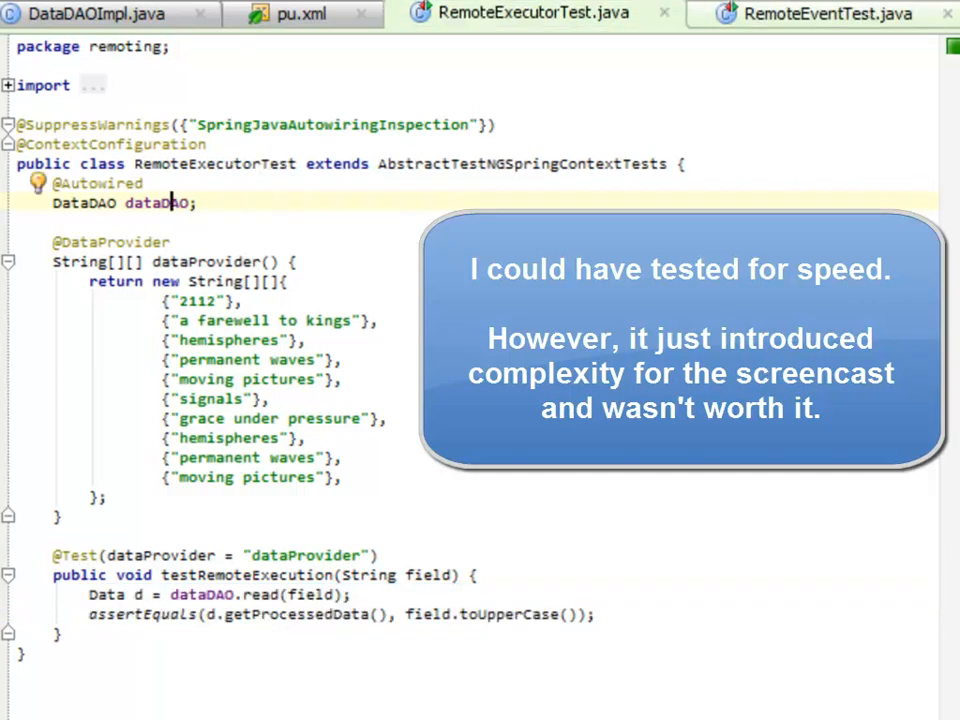
{"action": "left_click", "coordinate": [800, 14]}
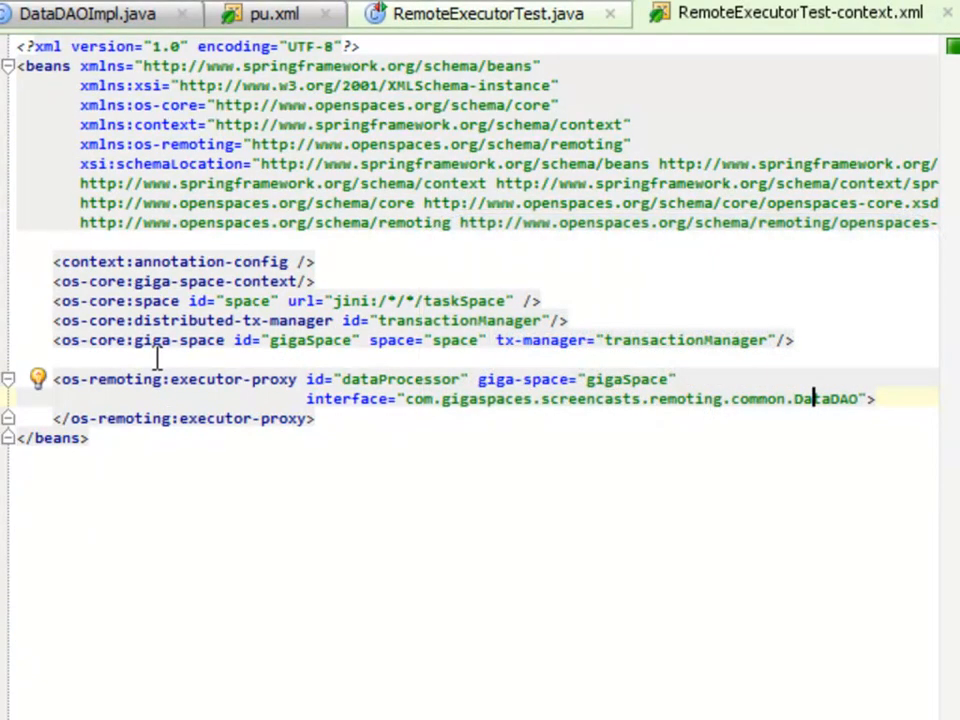
- Highlight the executor proxy's interface attribute and the test's autowired dataDAO field
{"action": "left_click_drag", "start_coordinate": [56, 260], "coordinate": [568, 320]}
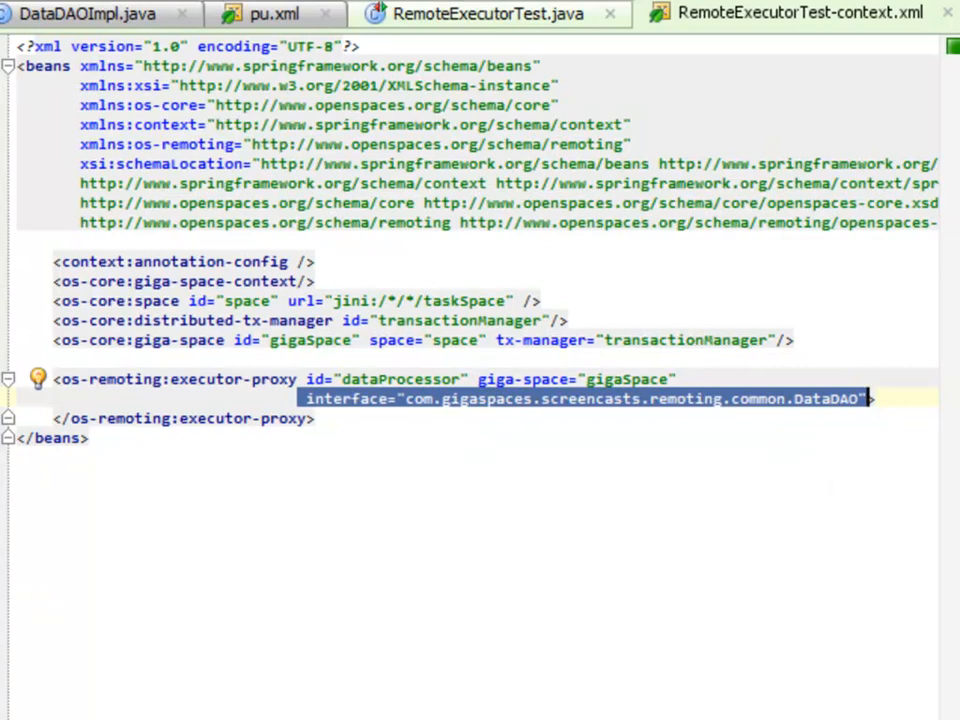
{"action": "left_click", "coordinate": [480, 12]}
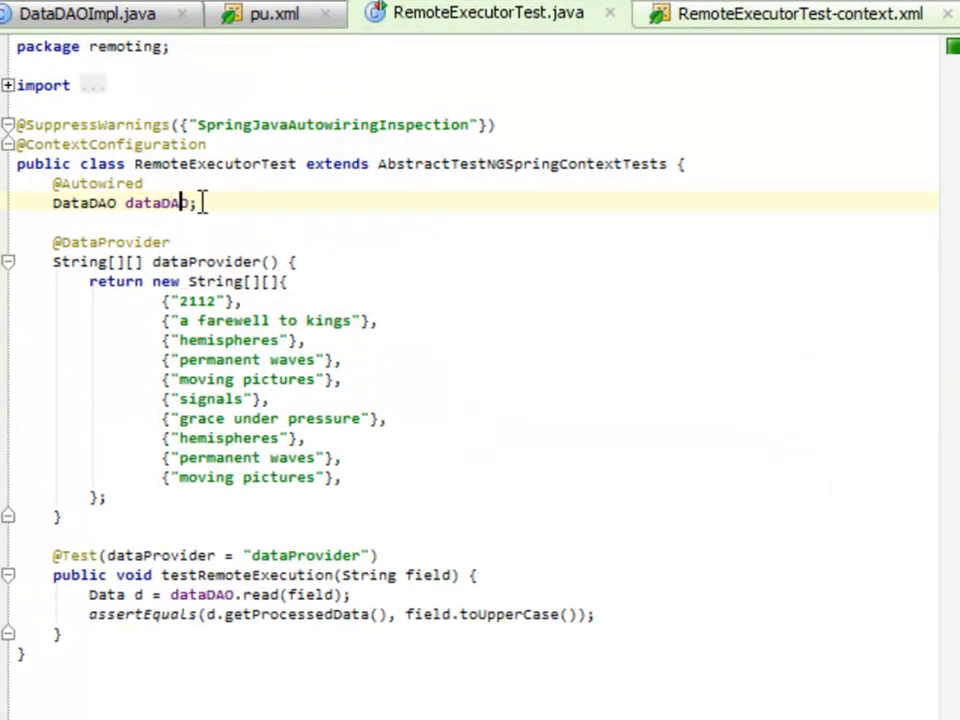
{"action": "triple_click", "coordinate": [126, 204]}
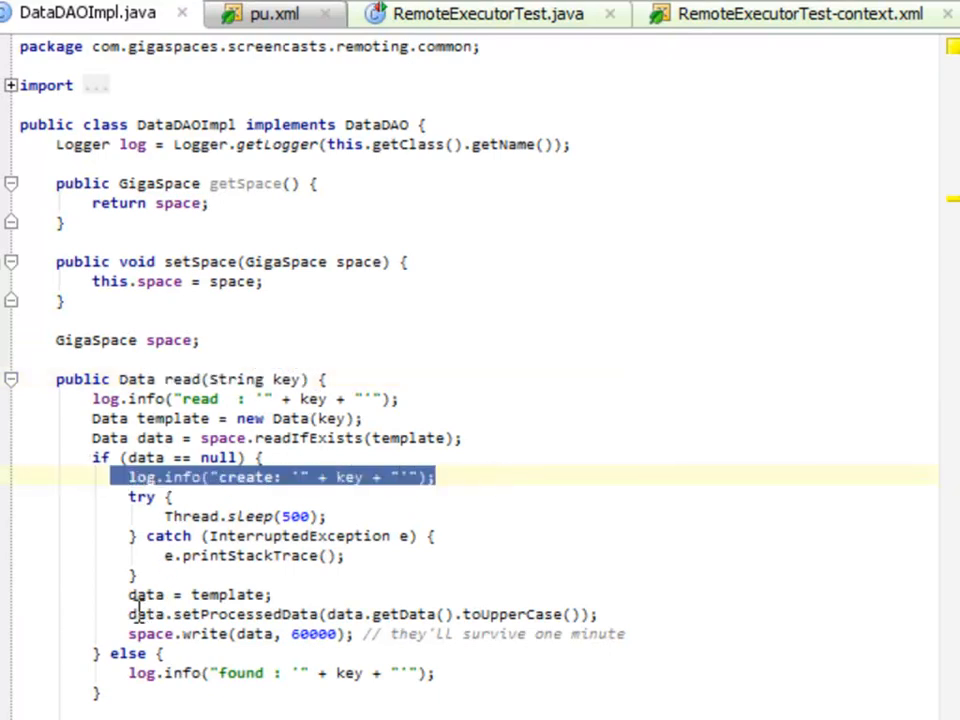
- Switch to GigaSpaces Management Center's Hosts view with the events and tasks processors
{"action": "left_click", "coordinate": [280, 672]}
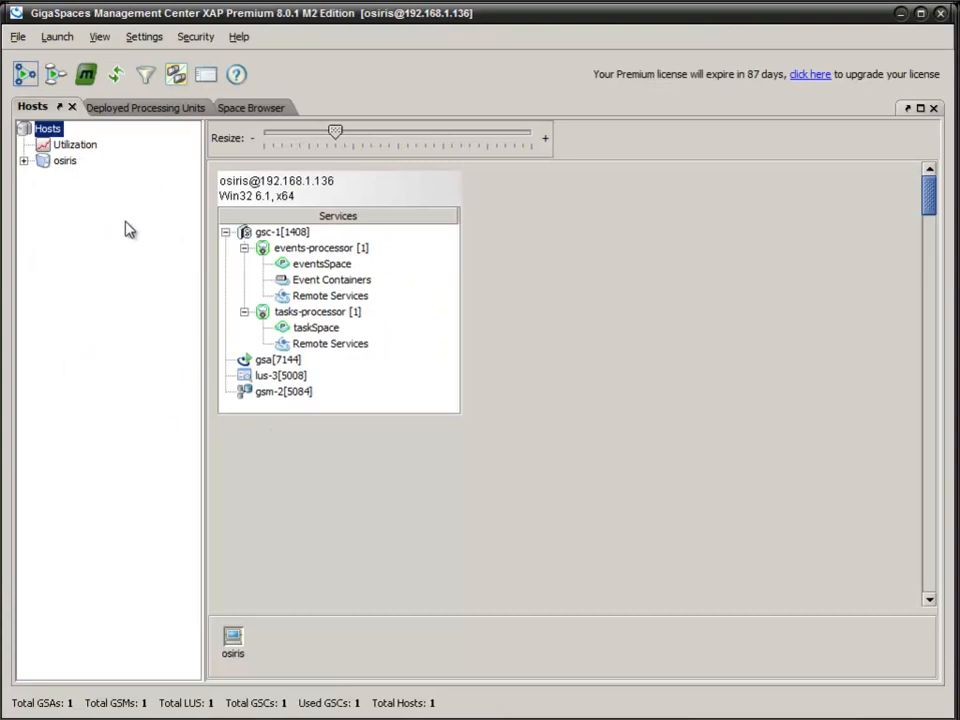
- Load the gsc-1 container log and review its tasks-processor read, create and return entries
{"action": "left_click", "coordinate": [96, 192]}
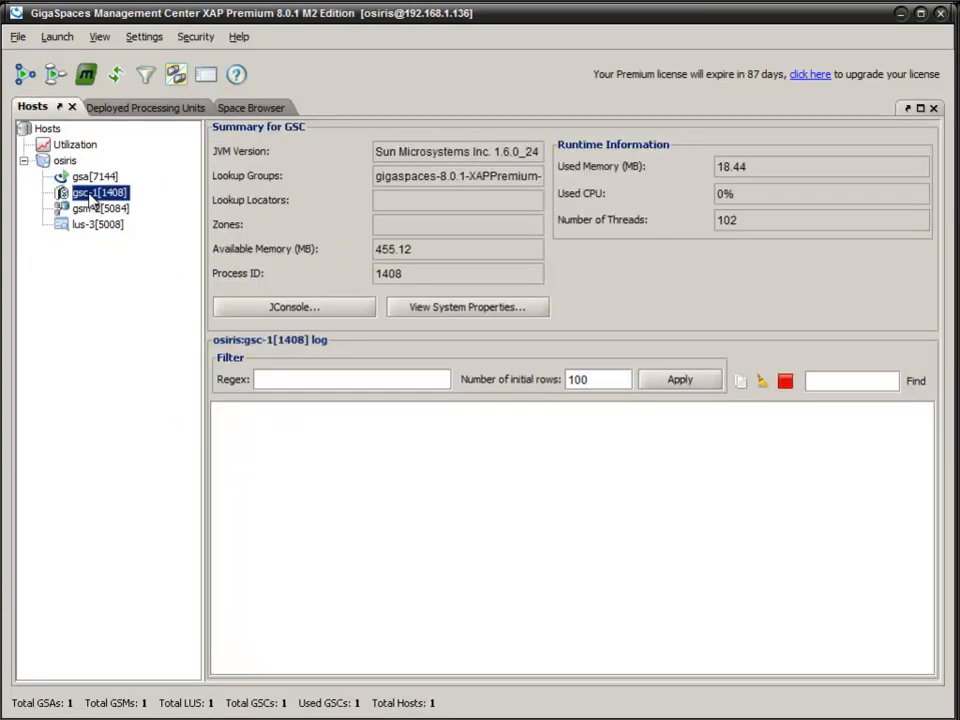
{"action": "left_click", "coordinate": [680, 380]}
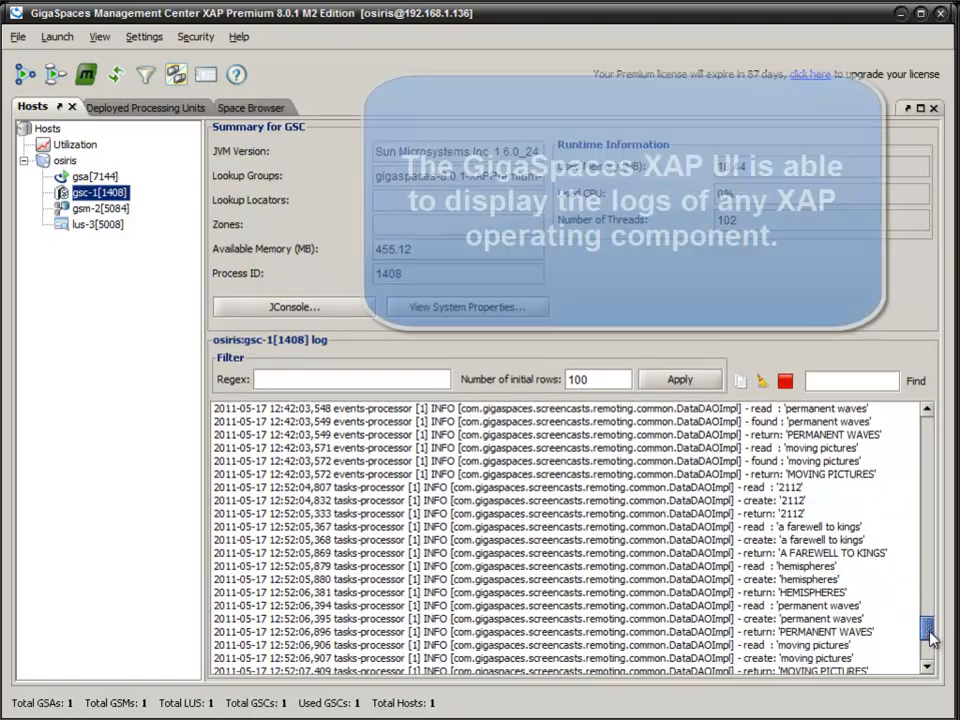
{"action": "scroll", "scroll_direction": "down", "scroll_amount": 3}
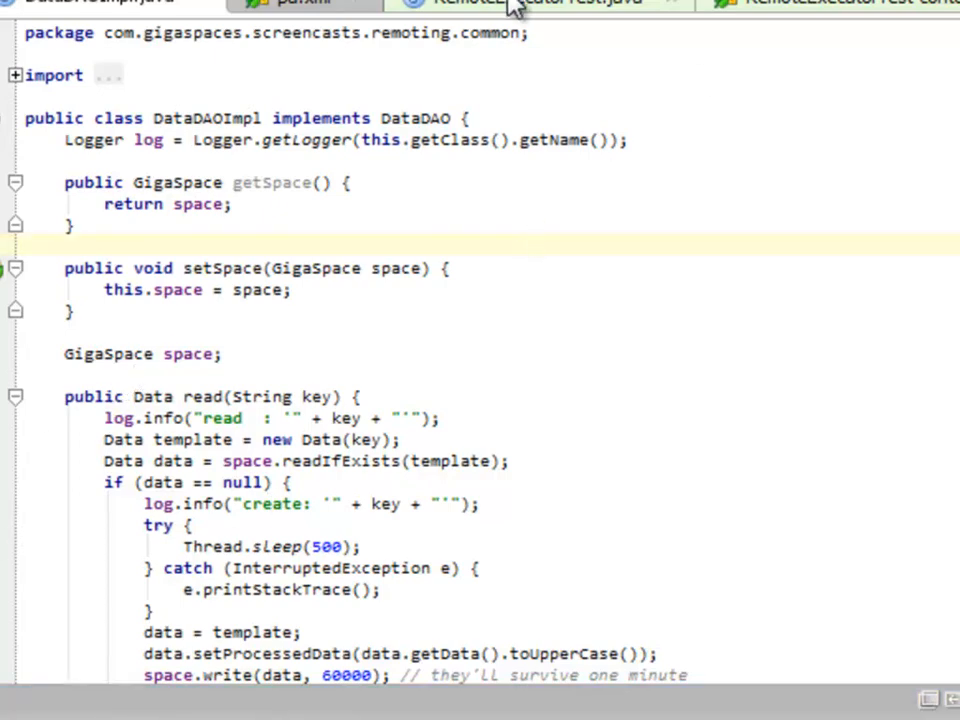
- Return to RemoteExecutorTest.java with its autowired DataDAO field
{"action": "left_click", "coordinate": [530, 4]}
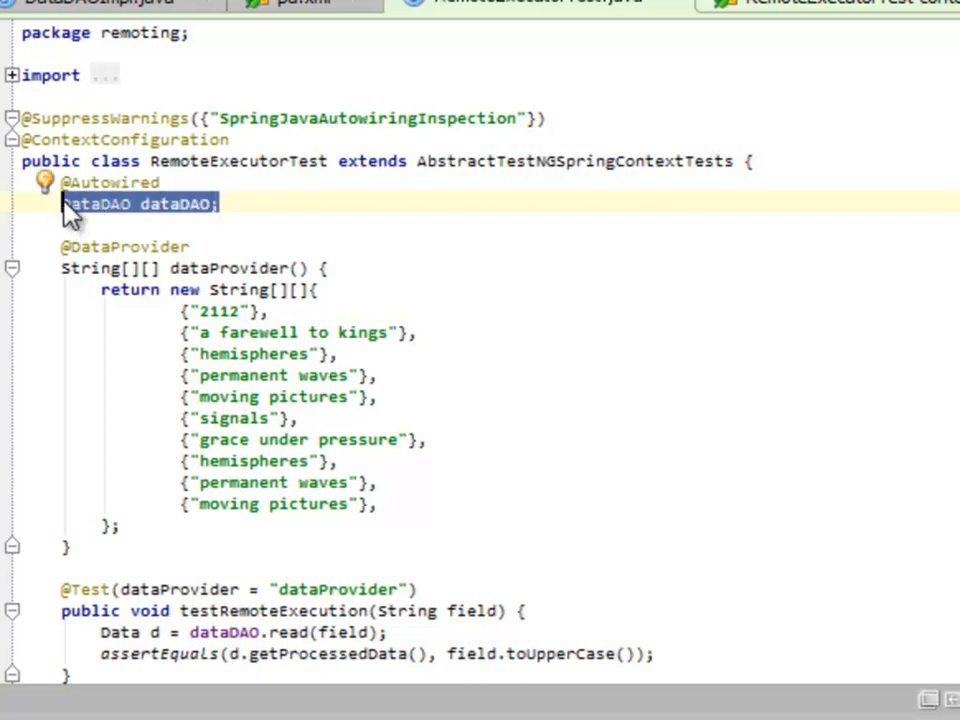
{"action": "mouse_move", "coordinate": [108, 248]}
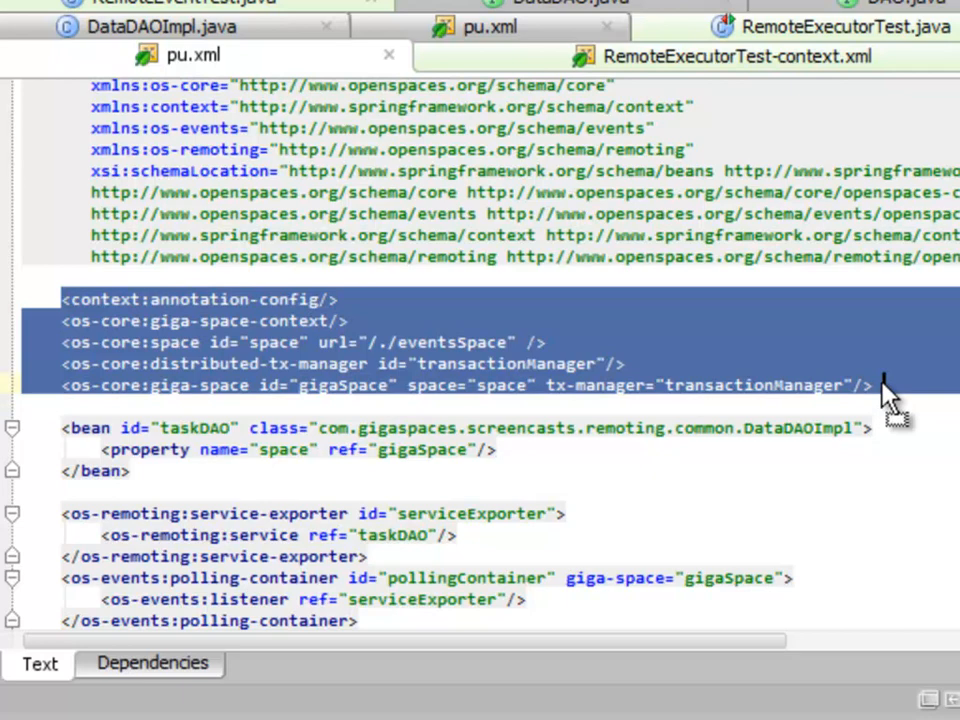
- Highlight pu.xml's taskDAO bean and polling container, then move to RemoteEventTest-context.xml
{"action": "left_click", "coordinate": [144, 448]}
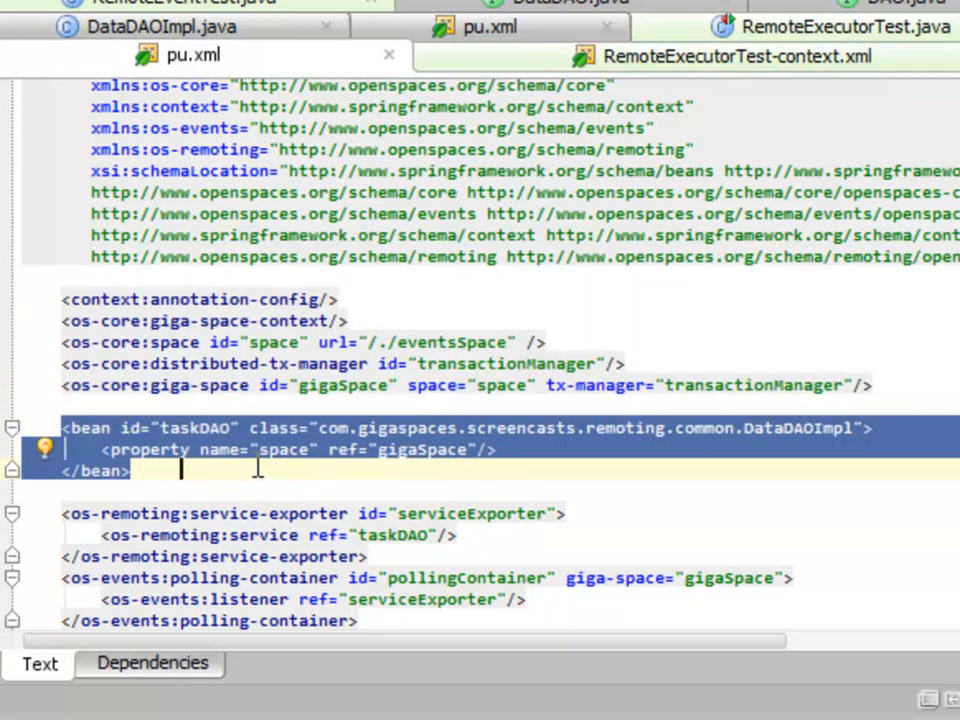
{"action": "scroll", "scroll_direction": "down", "scroll_amount": 3}
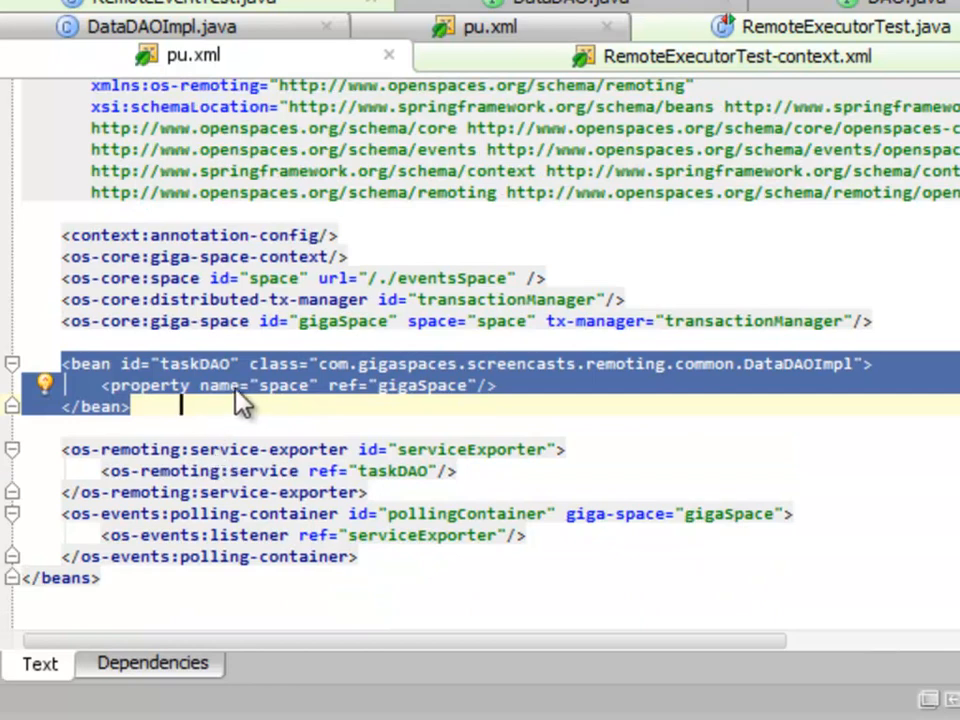
{"action": "mouse_move", "coordinate": [204, 414]}
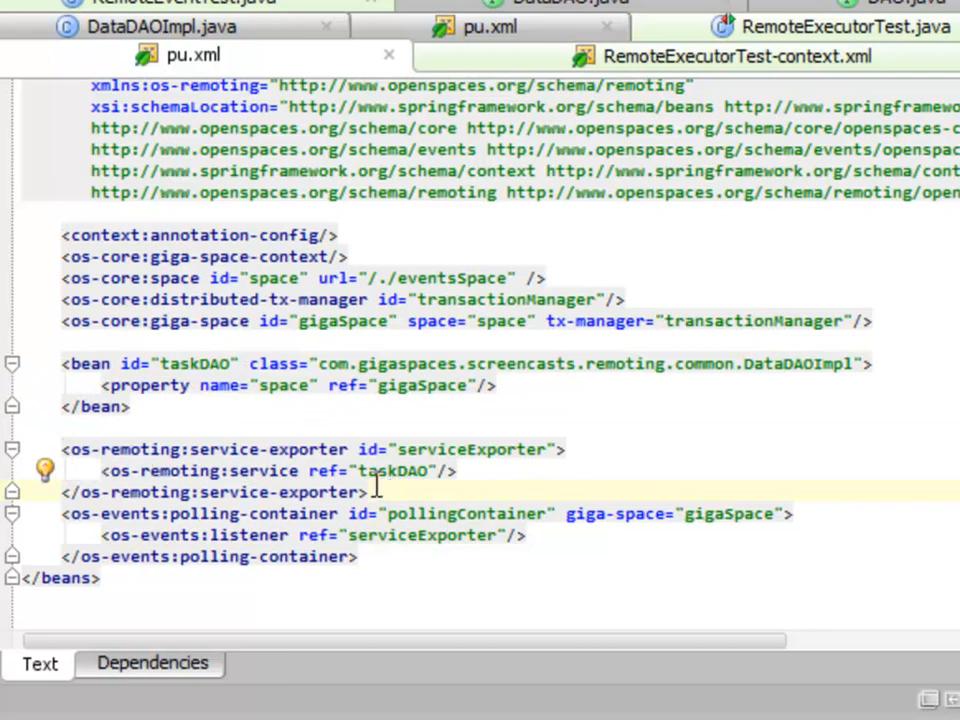
{"action": "left_click_drag", "start_coordinate": [64, 448], "coordinate": [384, 492]}
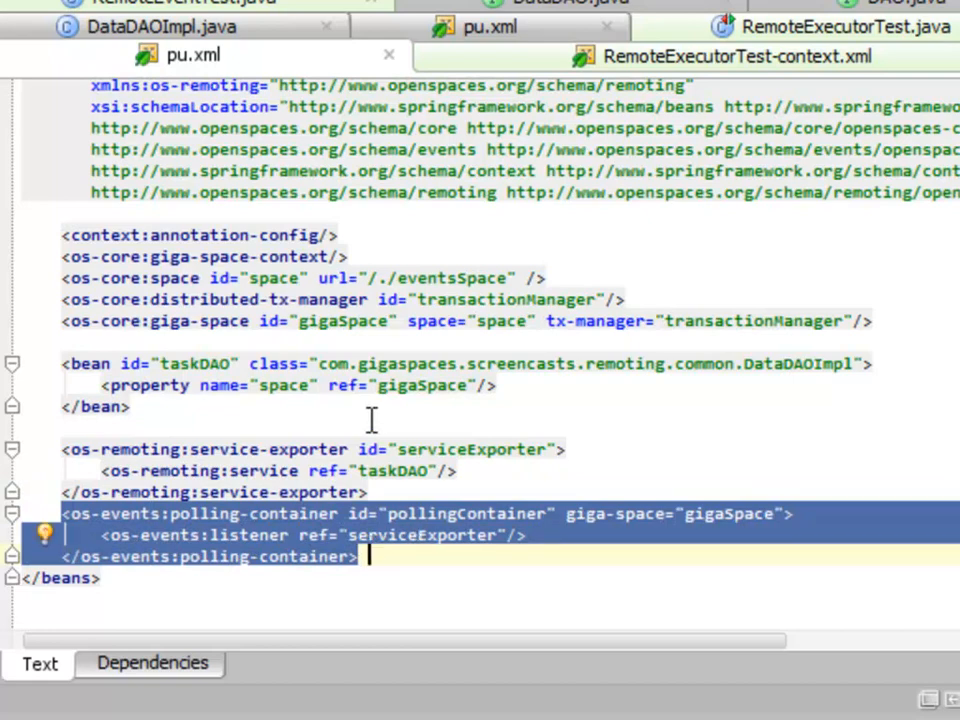
{"action": "mouse_move", "coordinate": [284, 418]}
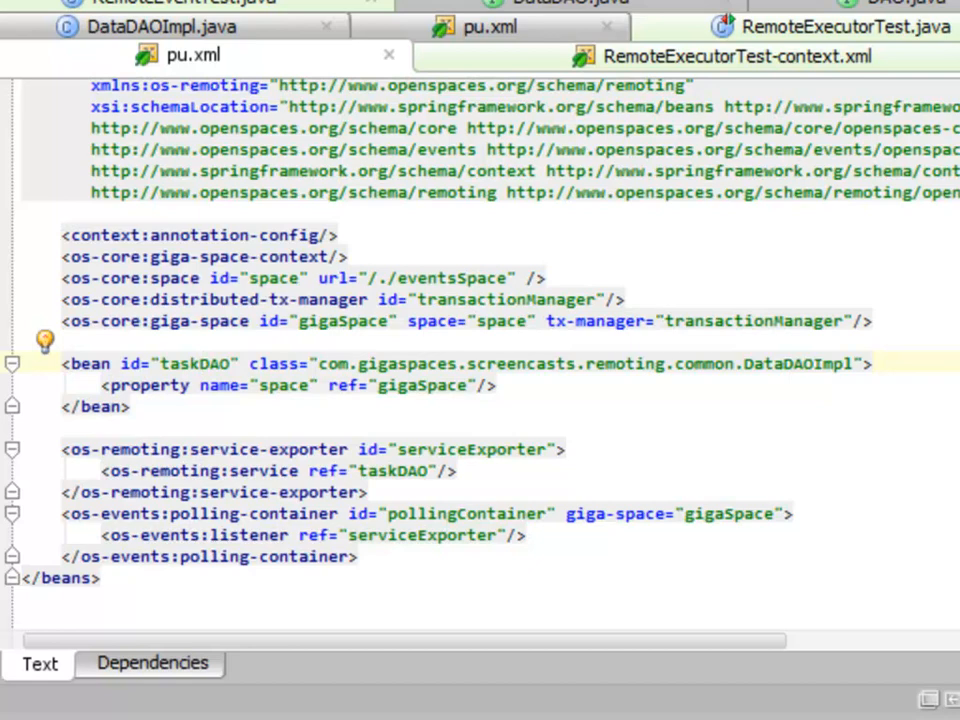
{"action": "left_click", "coordinate": [184, 56]}
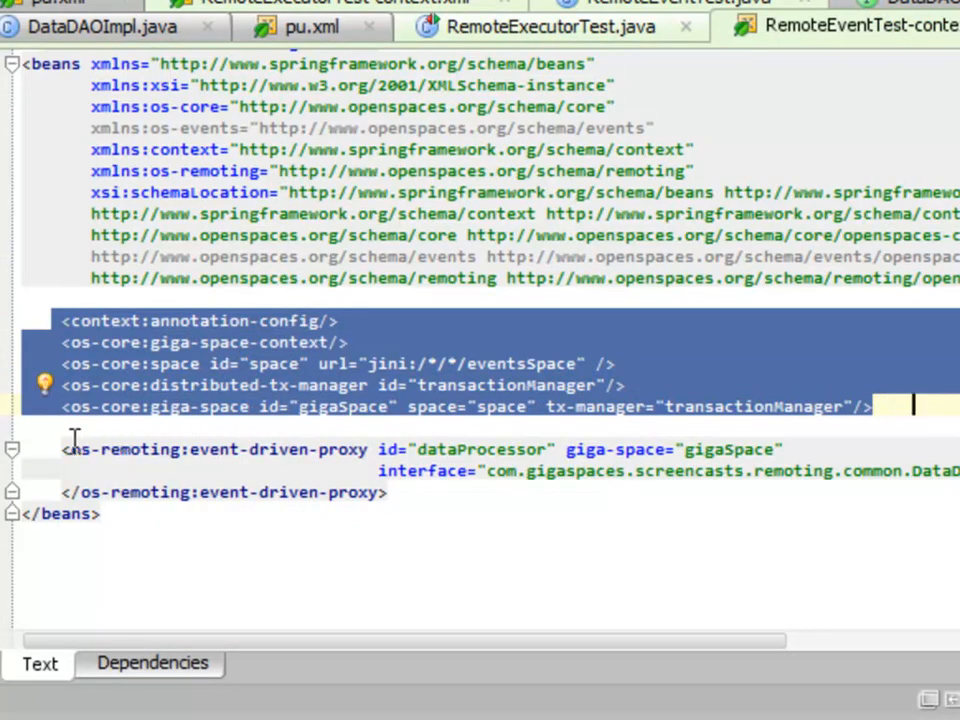
- Review RemoteEventTest.java's album-title data provider and DAO read test
{"action": "left_click", "coordinate": [390, 472]}
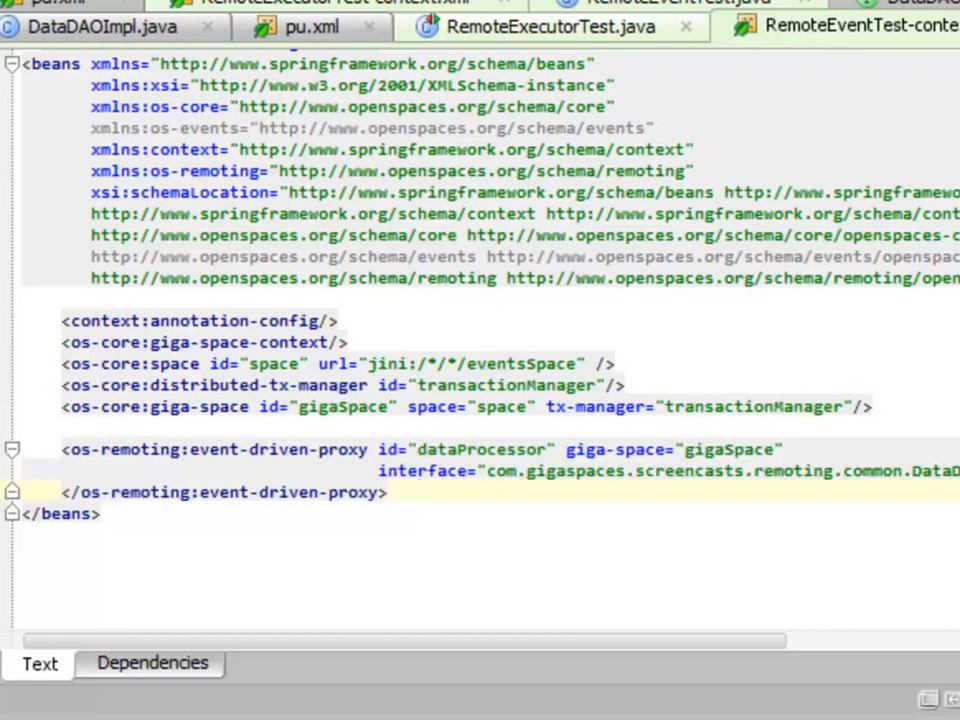
{"action": "left_click", "coordinate": [678, 26]}
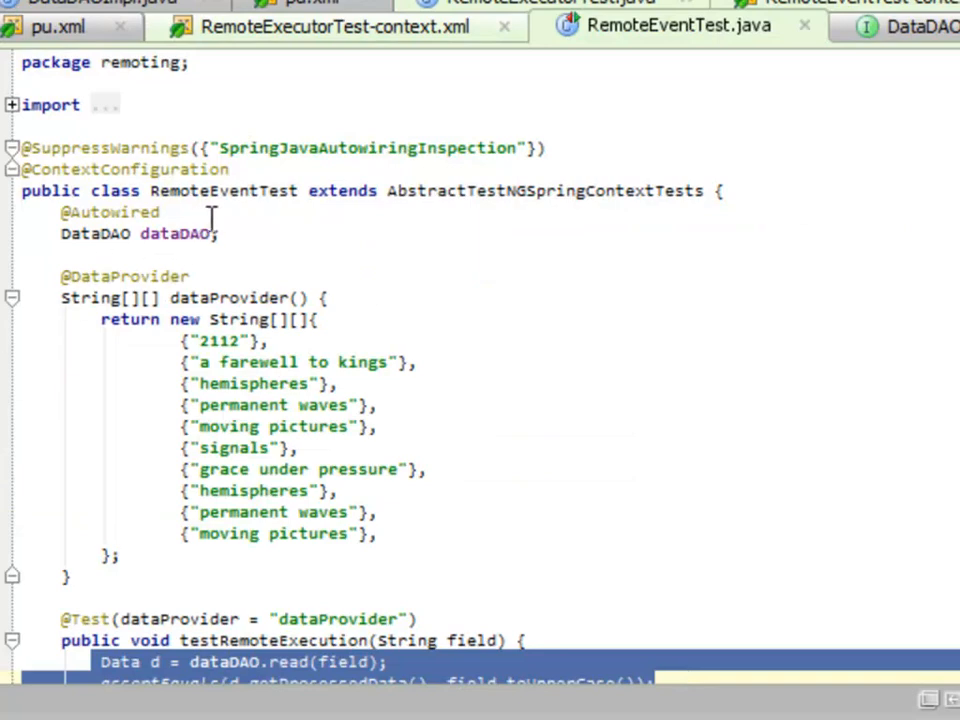
{"action": "scroll", "scroll_direction": "down", "scroll_amount": 3}
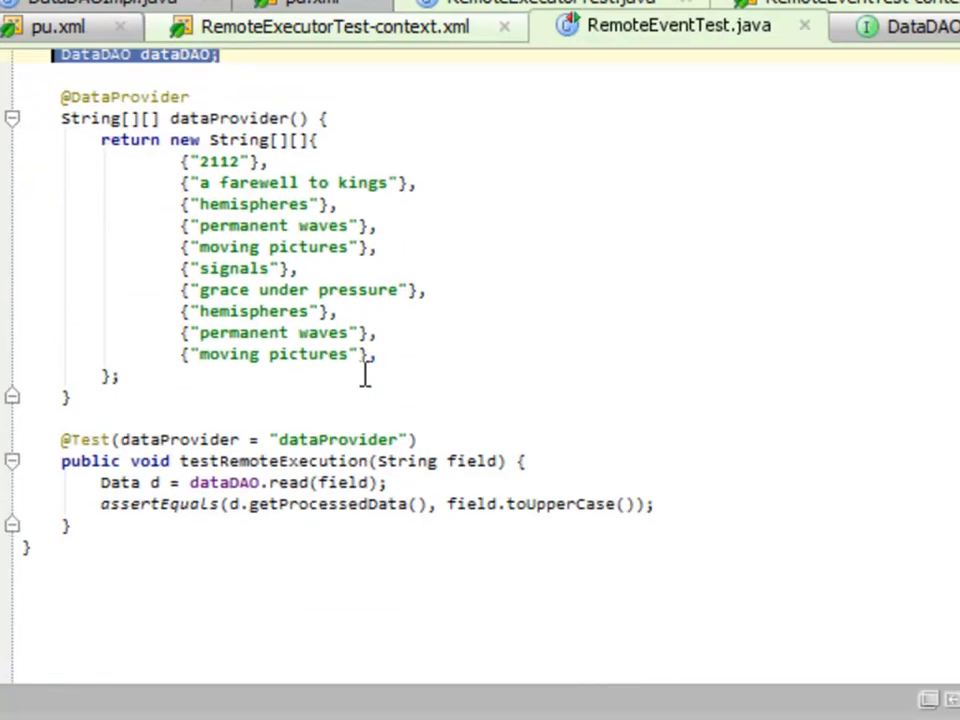
{"action": "scroll", "scroll_direction": "up", "scroll_amount": 3}
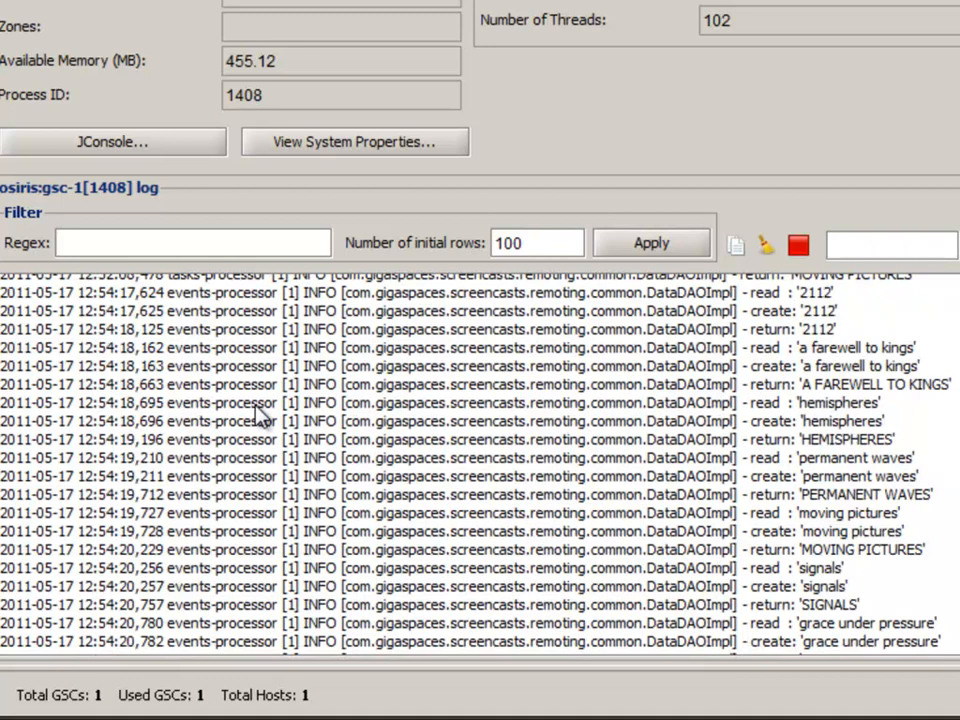
- Scroll the gsc-1 log through events-processor read, create, return and found entries
{"action": "scroll", "scroll_direction": "down", "scroll_amount": 3}
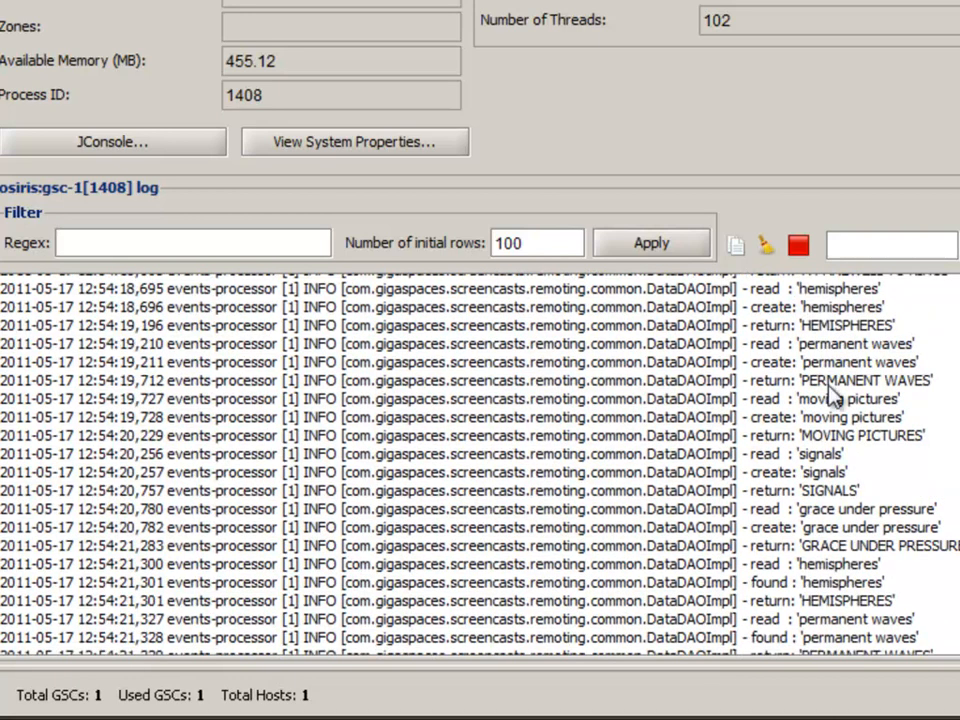